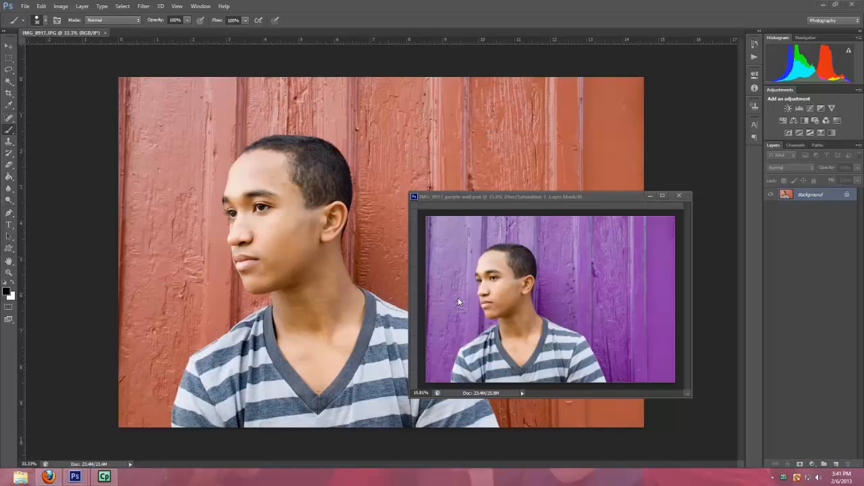
{"action": "mouse_move", "coordinate": [474, 262]}
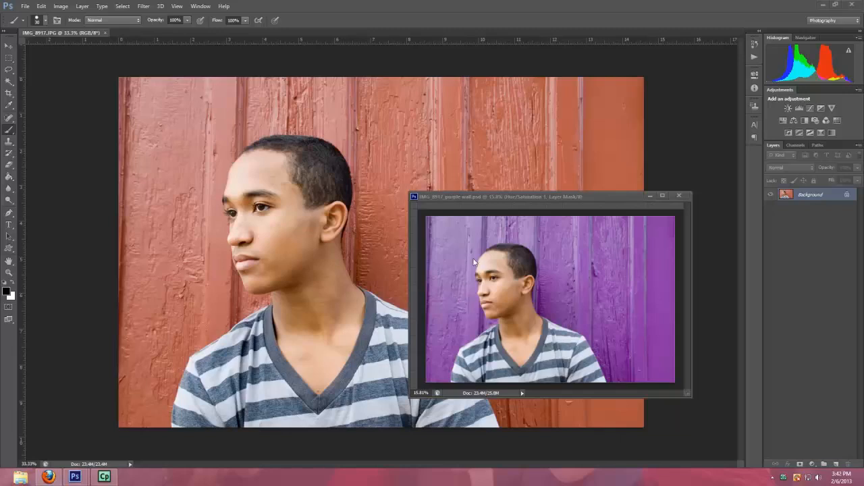
{"action": "mouse_move", "coordinate": [439, 285]}
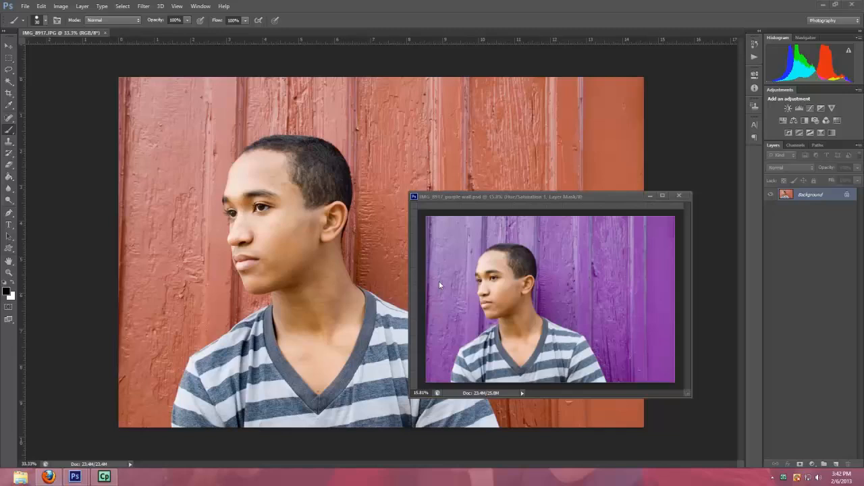
{"action": "mouse_move", "coordinate": [445, 140]}
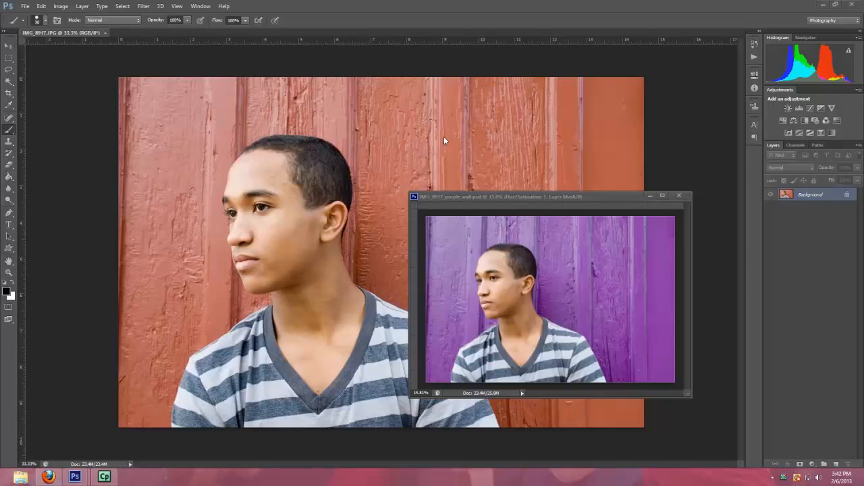
{"action": "mouse_move", "coordinate": [405, 303]}
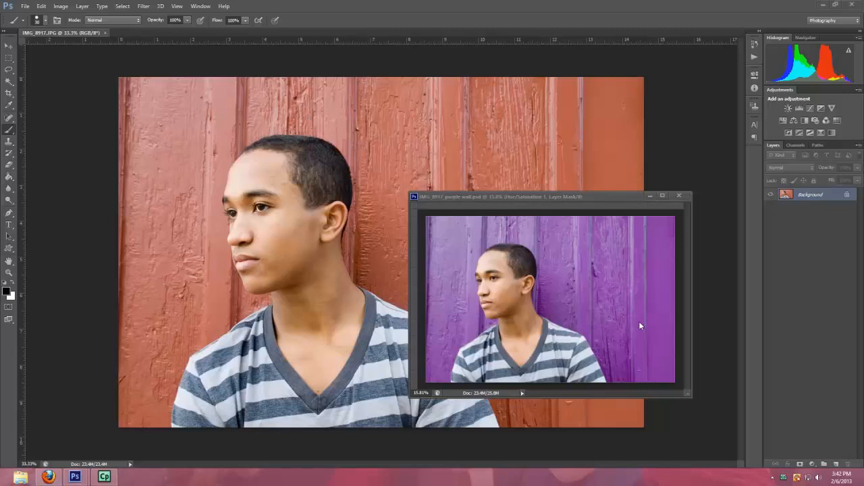
{"action": "mouse_move", "coordinate": [603, 322]}
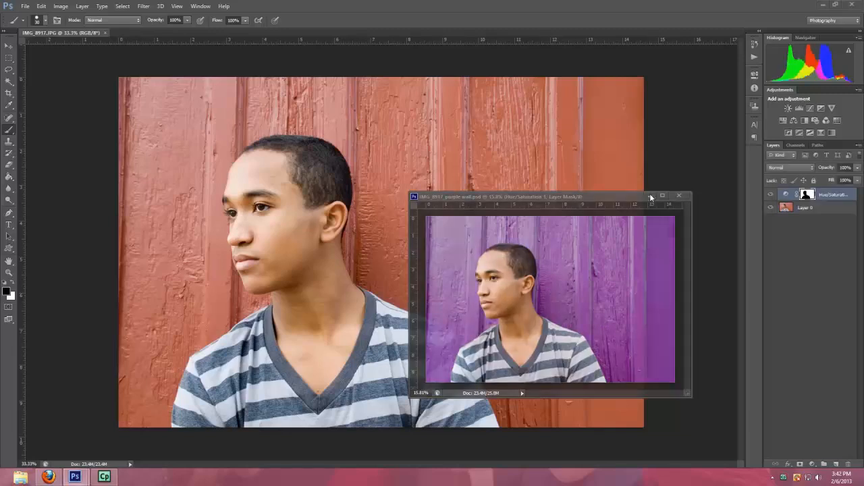
Minimize the purple-wall document and add a Hue/Saturation adjustment layer above the portrait
{"action": "left_click", "coordinate": [680, 196]}
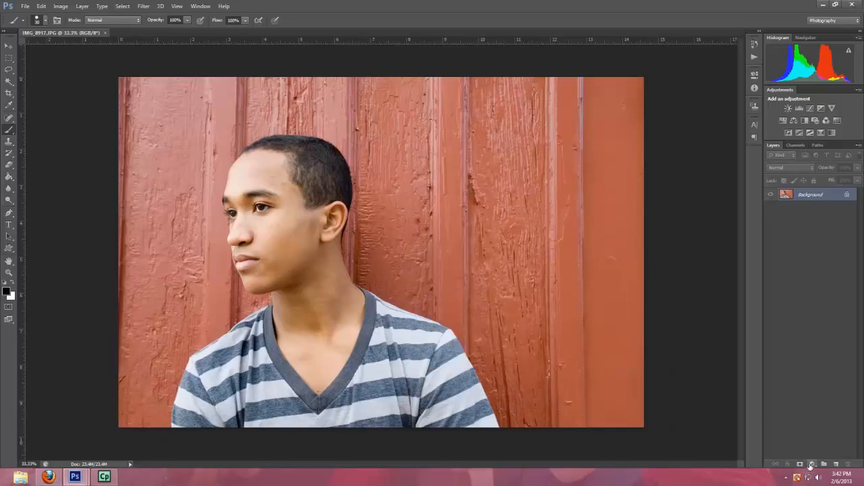
{"action": "left_click", "coordinate": [811, 466]}
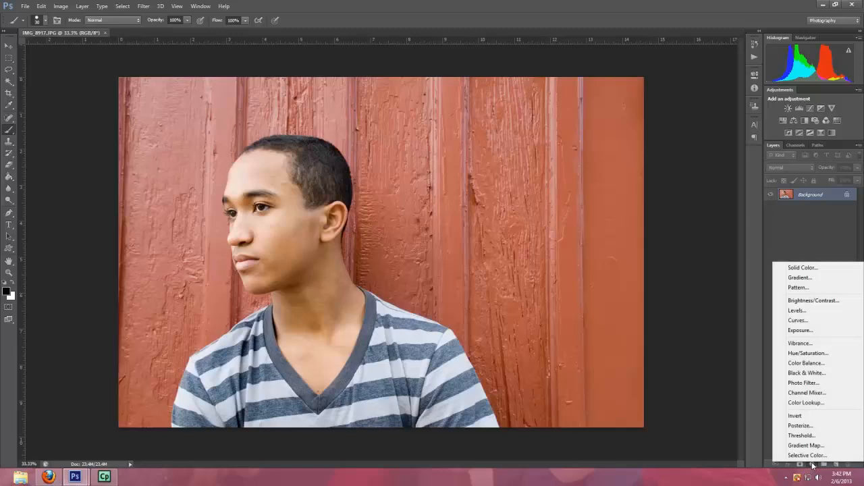
{"action": "mouse_move", "coordinate": [800, 331]}
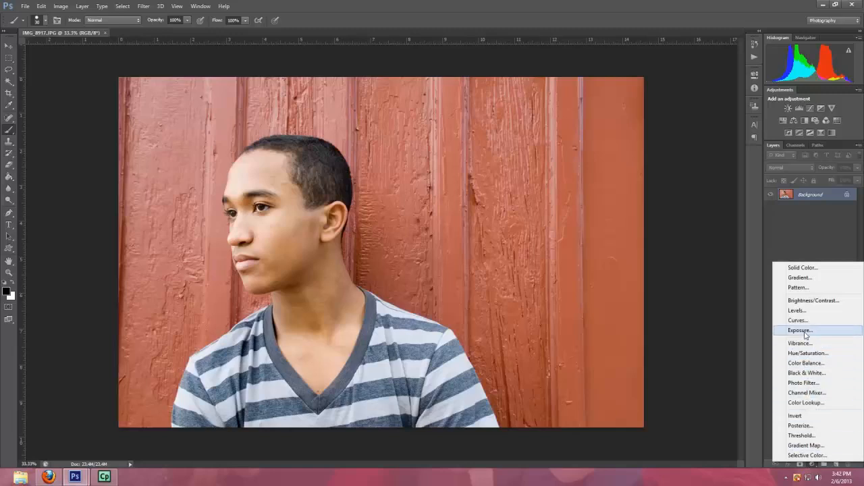
{"action": "mouse_move", "coordinate": [808, 354]}
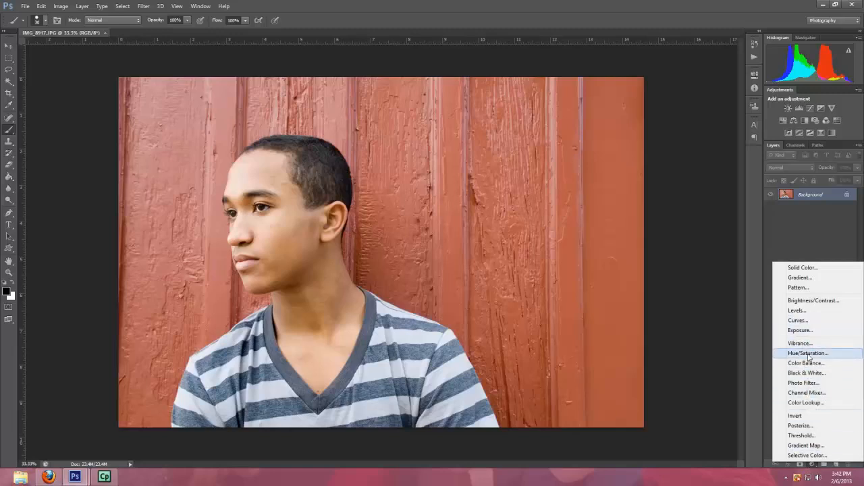
{"action": "left_click", "coordinate": [808, 353]}
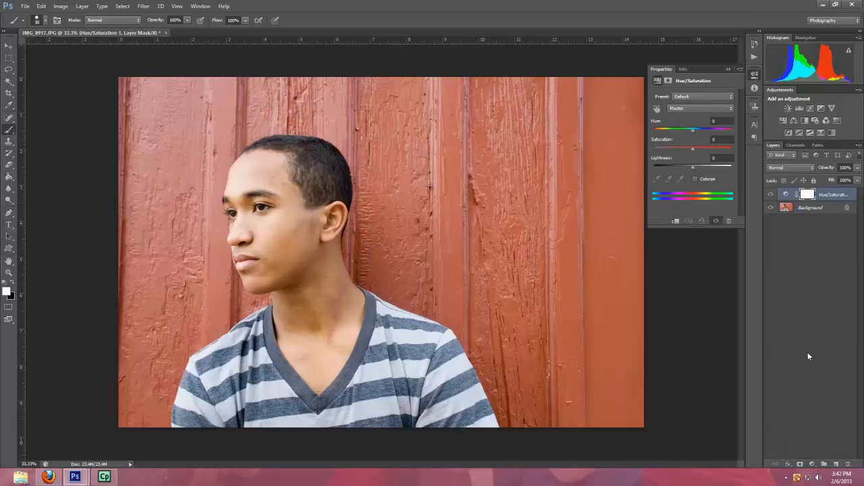
{"action": "mouse_move", "coordinate": [785, 196]}
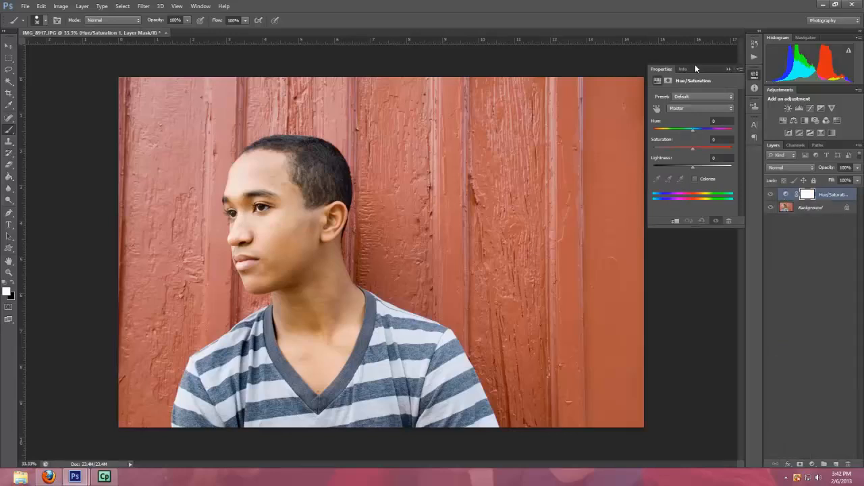
{"action": "mouse_move", "coordinate": [679, 88]}
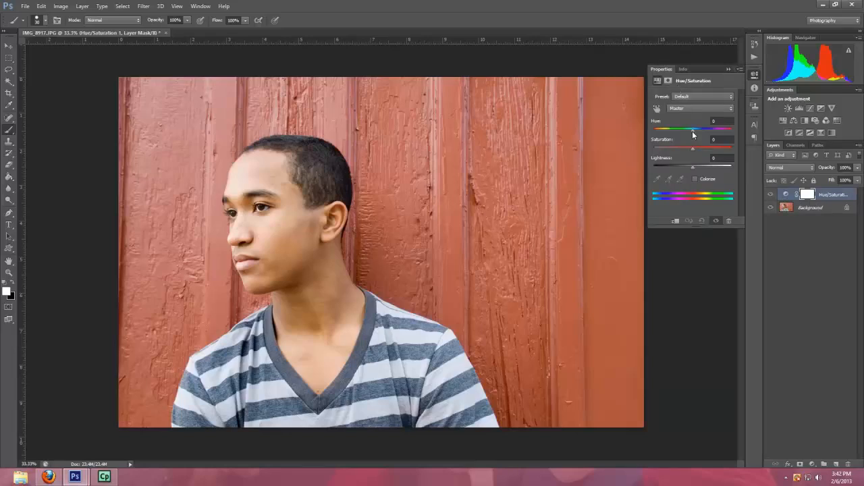
Drag Hue to +107 so the wall turns green, and set Saturation to about +8
{"action": "left_click_drag", "start_coordinate": [693, 129], "coordinate": [673, 129]}
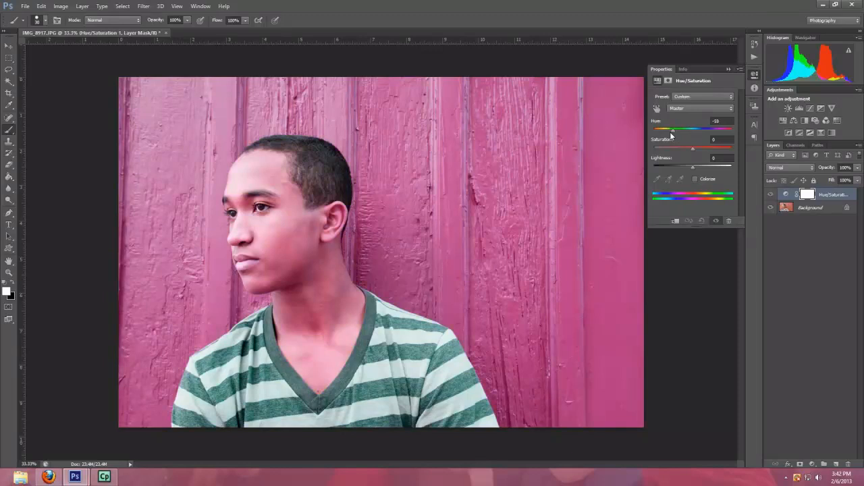
{"action": "left_click_drag", "start_coordinate": [673, 129], "coordinate": [666, 130]}
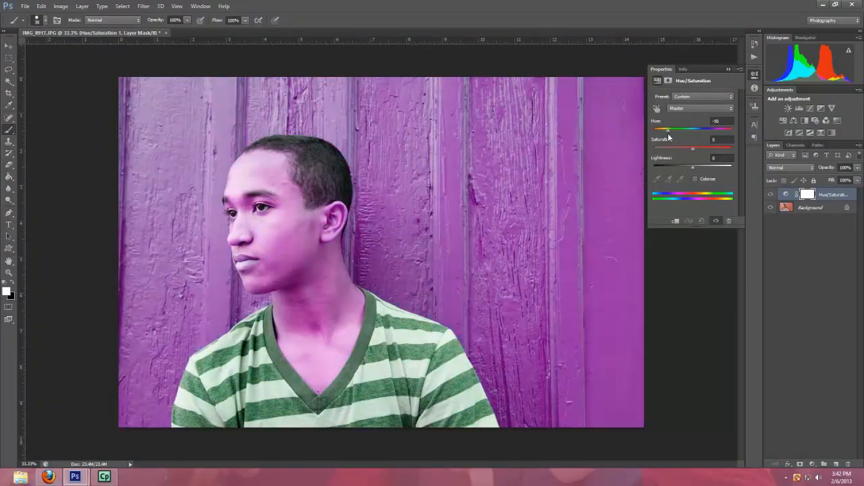
{"action": "left_click_drag", "start_coordinate": [668, 129], "coordinate": [704, 129]}
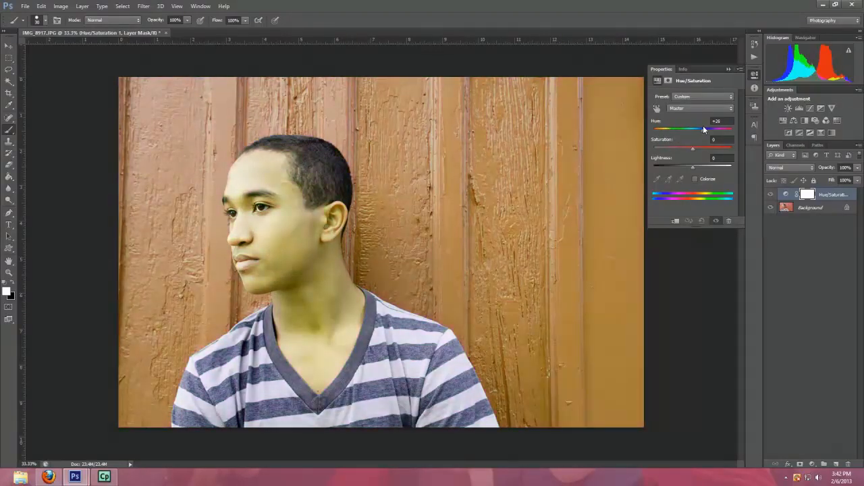
{"action": "left_click_drag", "start_coordinate": [705, 129], "coordinate": [721, 129]}
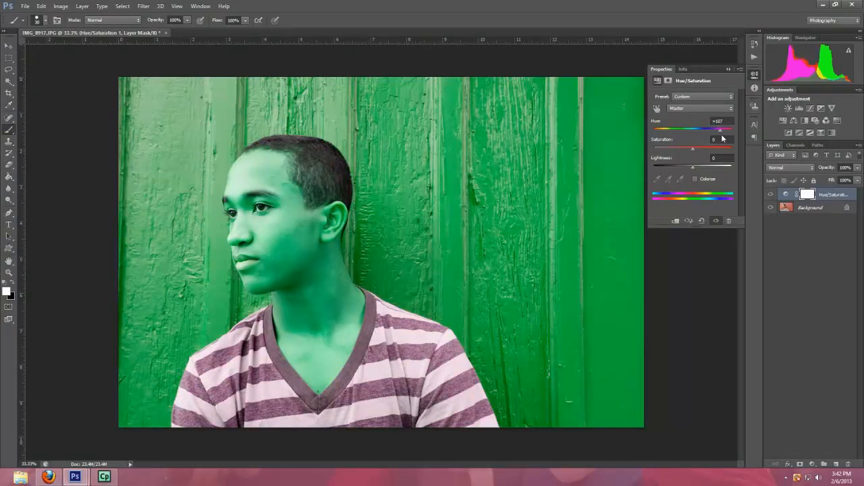
{"action": "left_click_drag", "start_coordinate": [692, 148], "coordinate": [719, 148]}
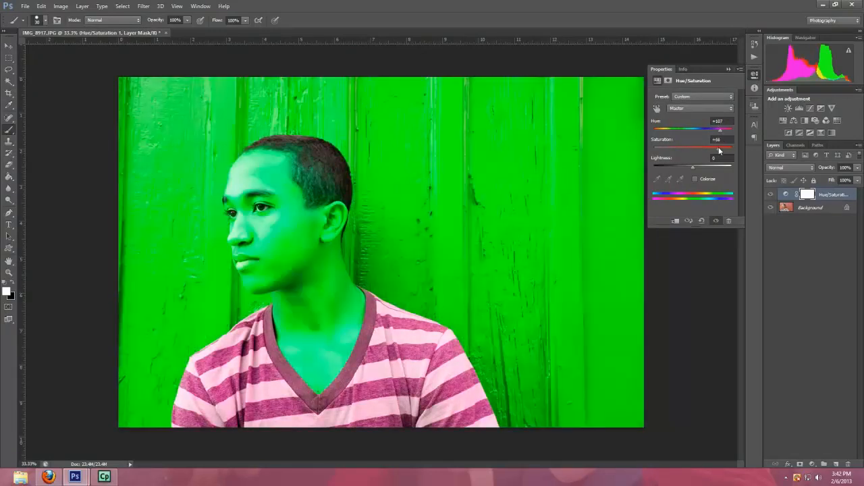
{"action": "left_click_drag", "start_coordinate": [721, 148], "coordinate": [692, 148]}
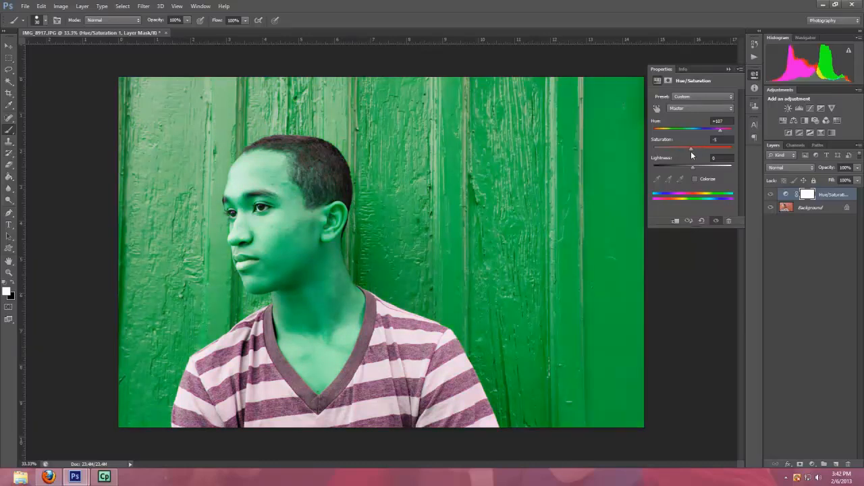
{"action": "left_click_drag", "start_coordinate": [692, 149], "coordinate": [697, 149]}
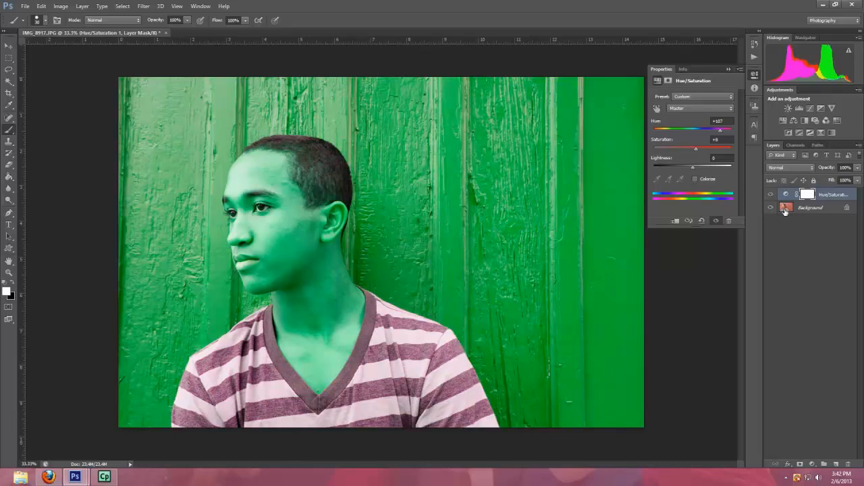
Target the Hue/Saturation layer mask and open the black brush's size settings
{"action": "left_click", "coordinate": [808, 195]}
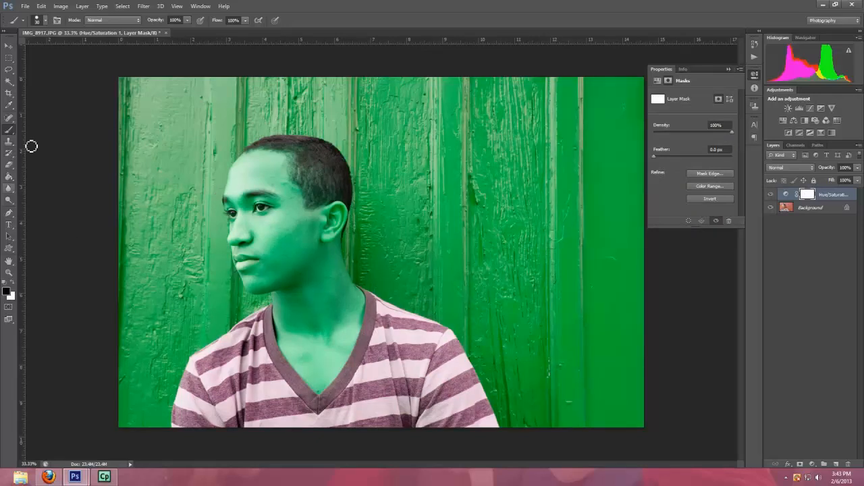
{"action": "left_click", "coordinate": [47, 20]}
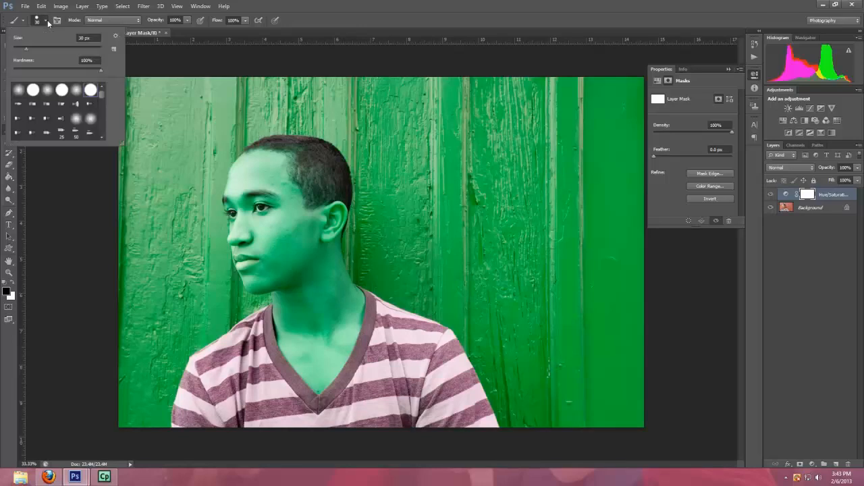
{"action": "mouse_move", "coordinate": [38, 50]}
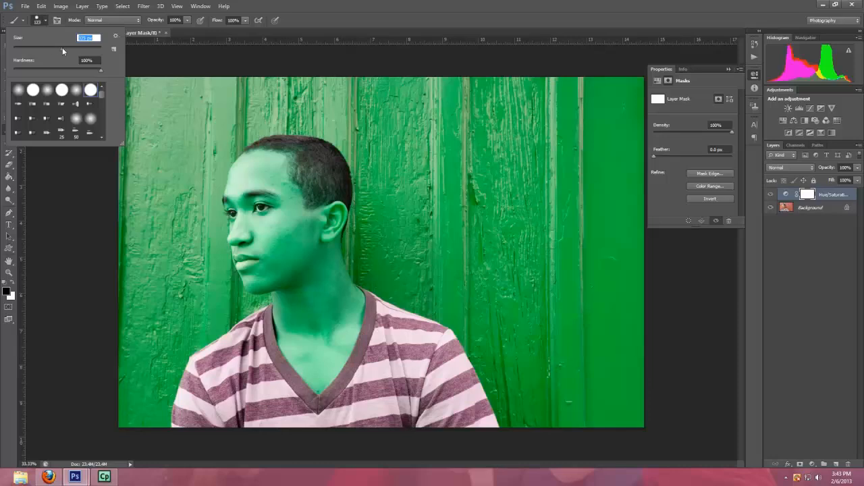
{"action": "mouse_move", "coordinate": [72, 50]}
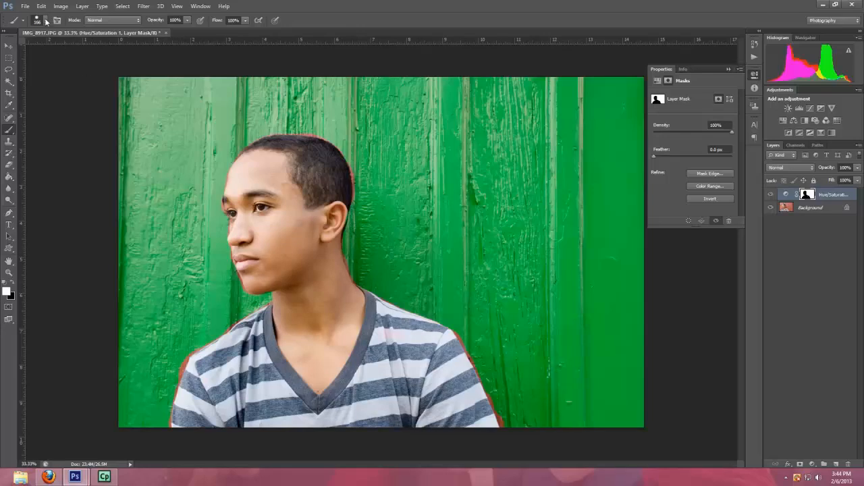
Open the brush size settings for painting the ear, neck and shoulder edges
{"action": "left_click", "coordinate": [49, 20]}
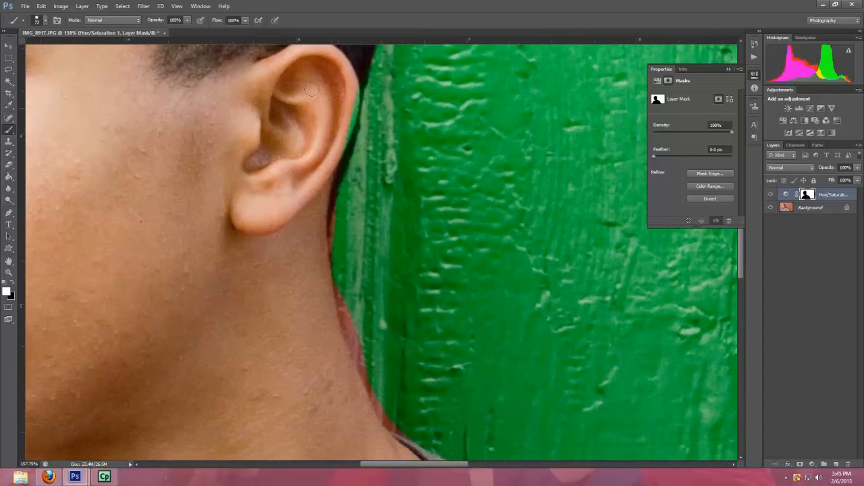
{"action": "mouse_move", "coordinate": [223, 143]}
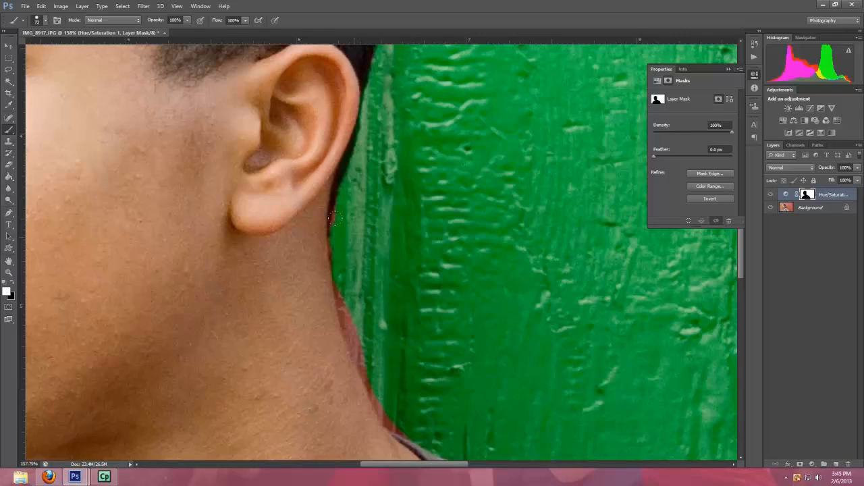
{"action": "mouse_move", "coordinate": [336, 243]}
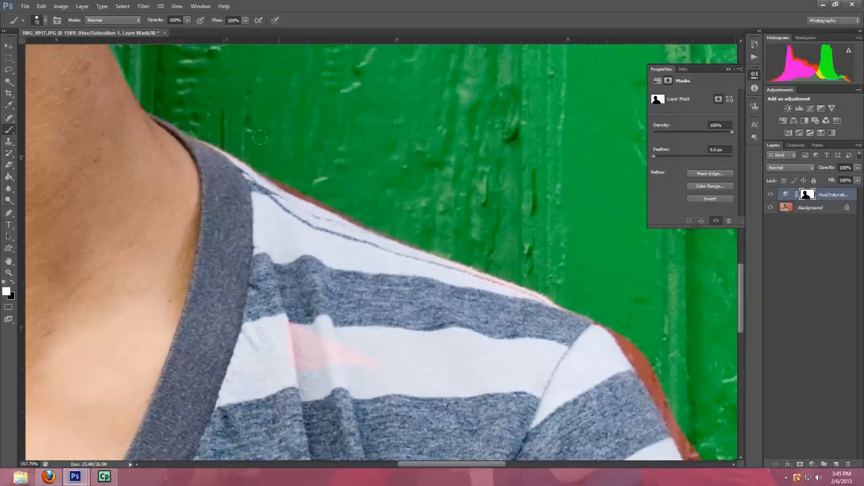
{"action": "mouse_move", "coordinate": [315, 168]}
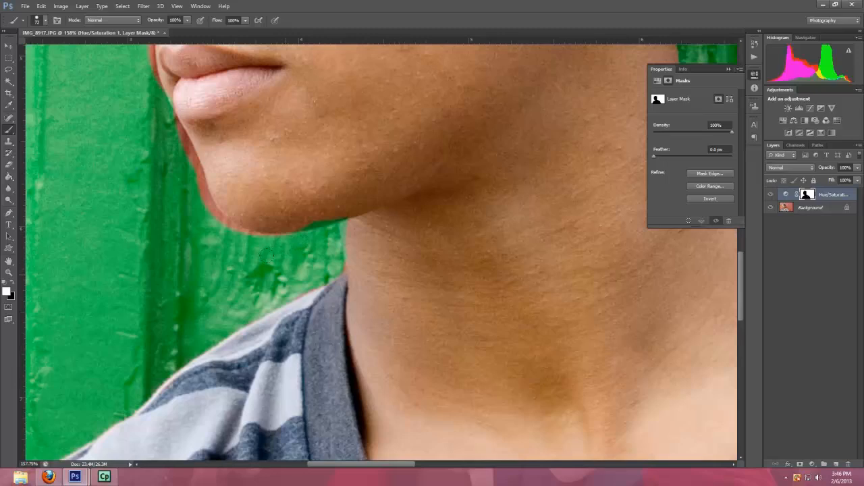
{"action": "mouse_move", "coordinate": [331, 243]}
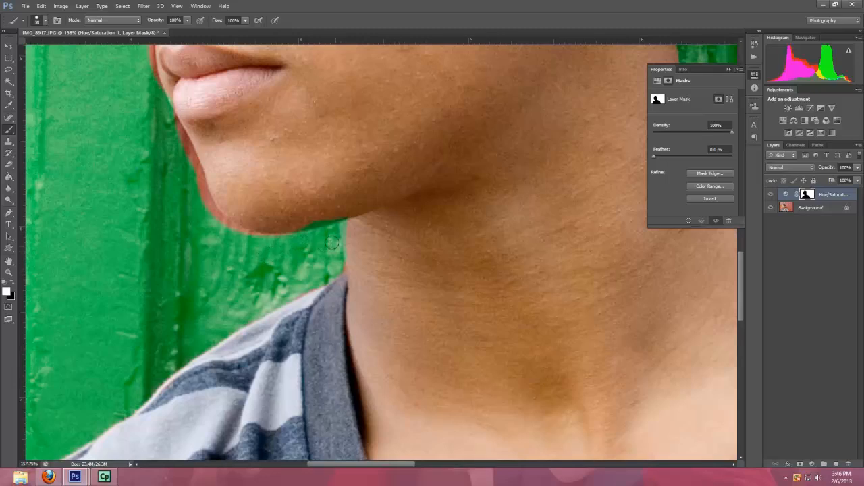
{"action": "mouse_move", "coordinate": [277, 241]}
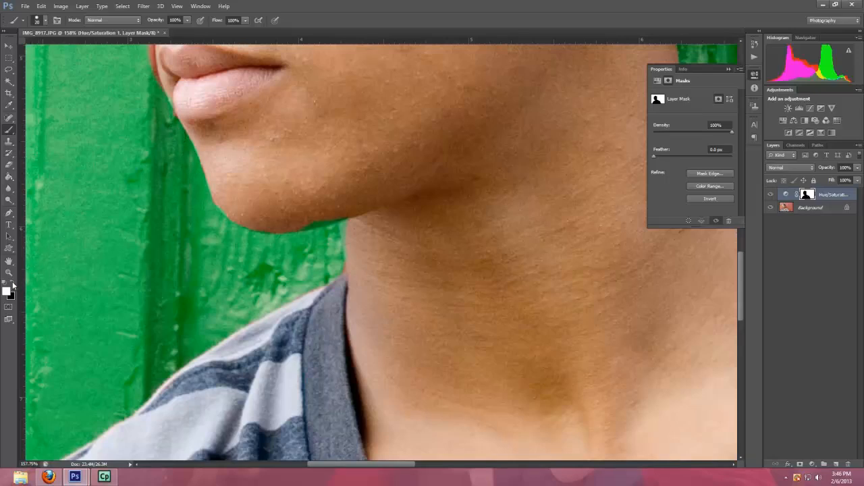
{"action": "mouse_move", "coordinate": [334, 213]}
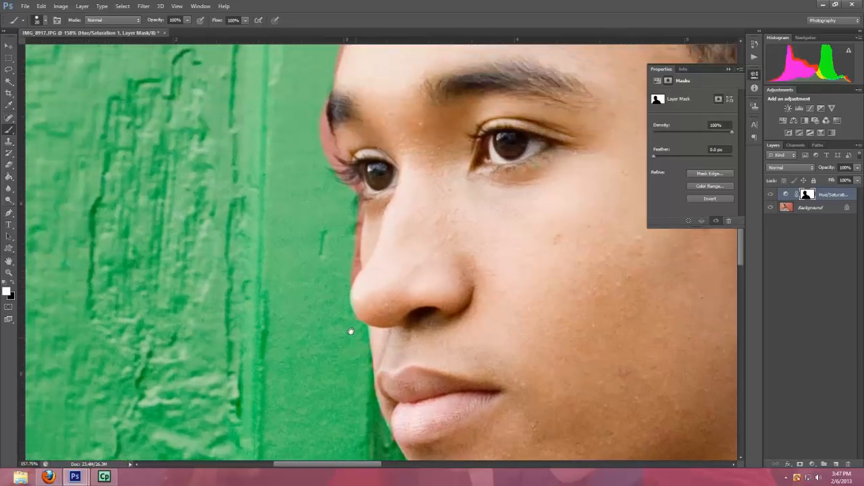
{"action": "mouse_move", "coordinate": [351, 269]}
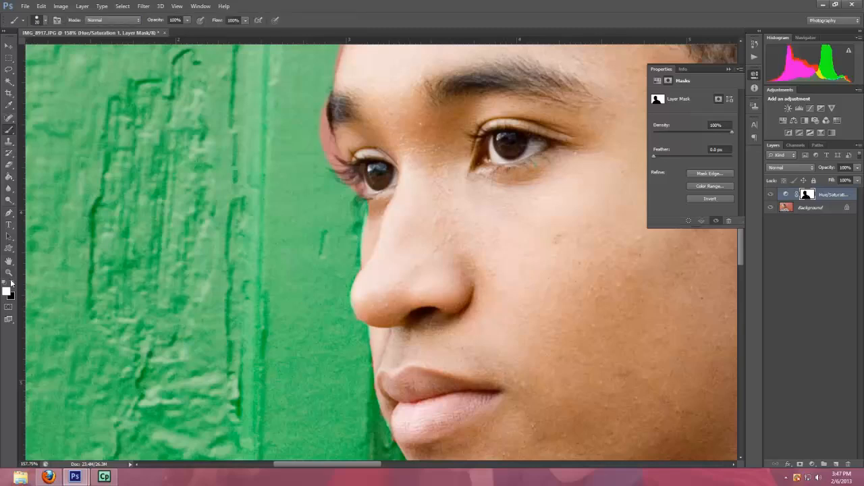
{"action": "mouse_move", "coordinate": [370, 209]}
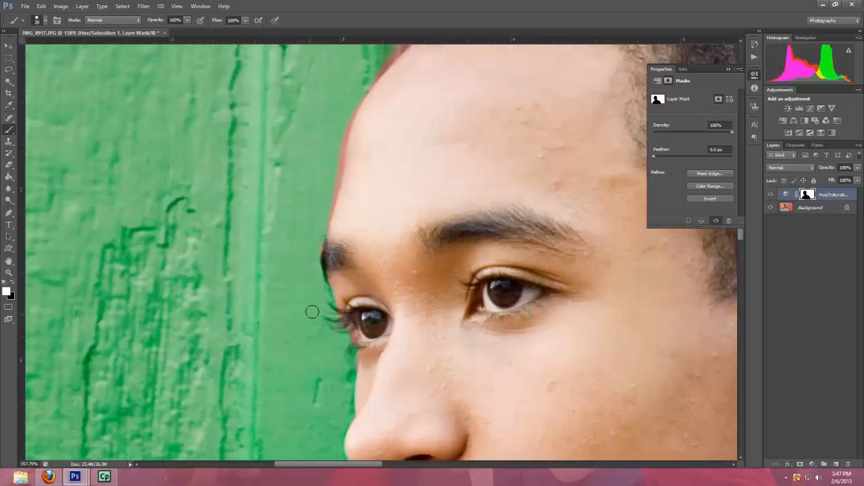
{"action": "mouse_move", "coordinate": [315, 237]}
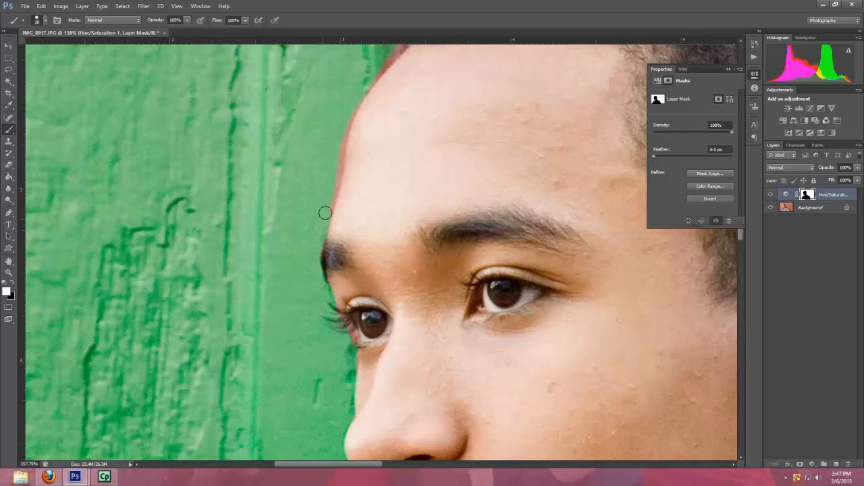
{"action": "mouse_move", "coordinate": [340, 129]}
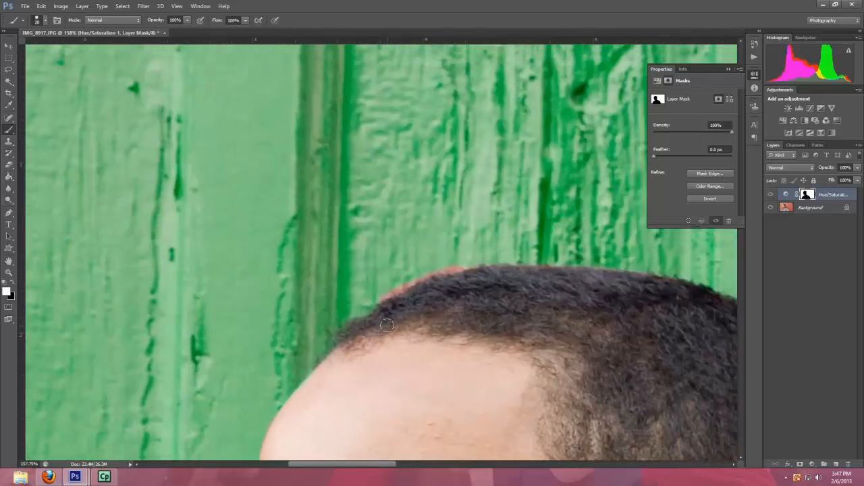
{"action": "mouse_move", "coordinate": [438, 265]}
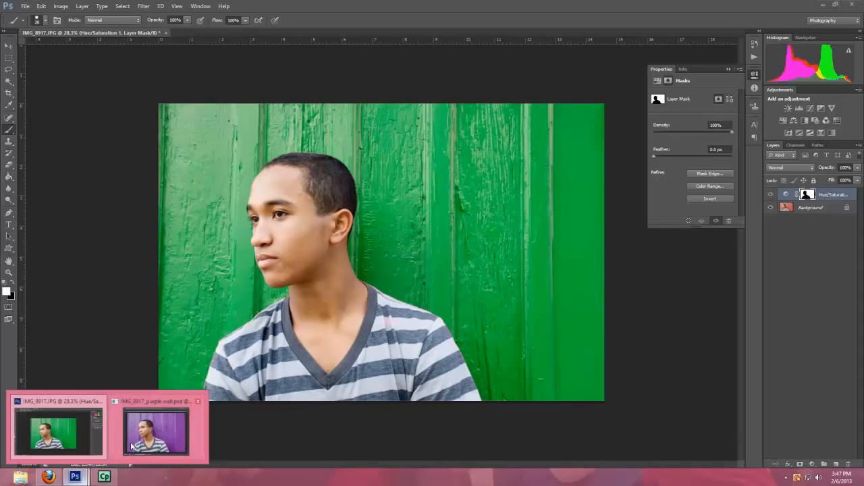
Show the purple-wall PSD as a floating window beside the green-wall portrait
{"action": "left_click", "coordinate": [155, 432]}
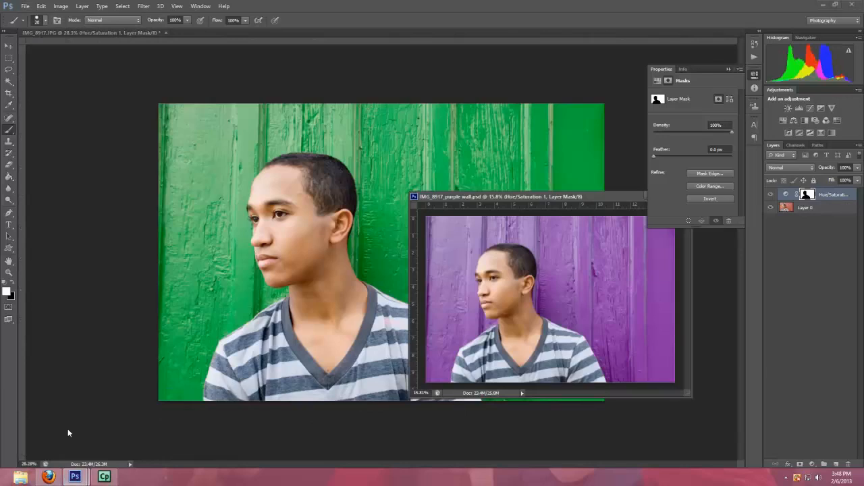
{"action": "mouse_move", "coordinate": [268, 208]}
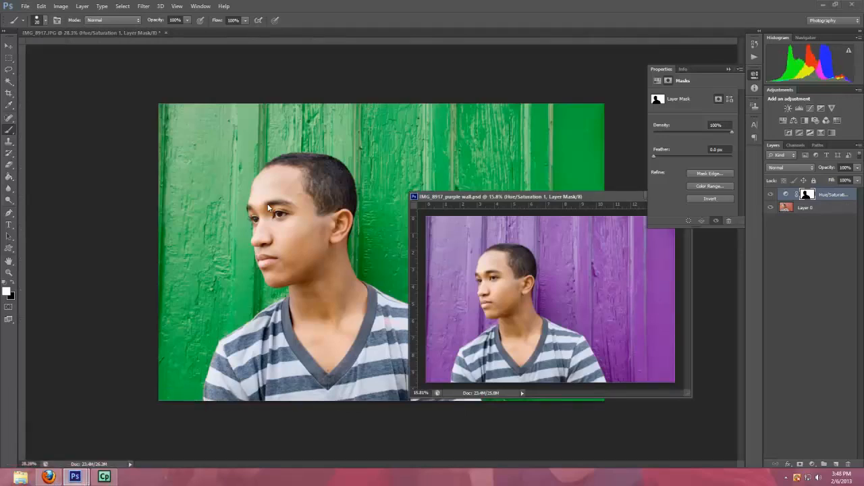
{"action": "left_click", "coordinate": [25, 6]}
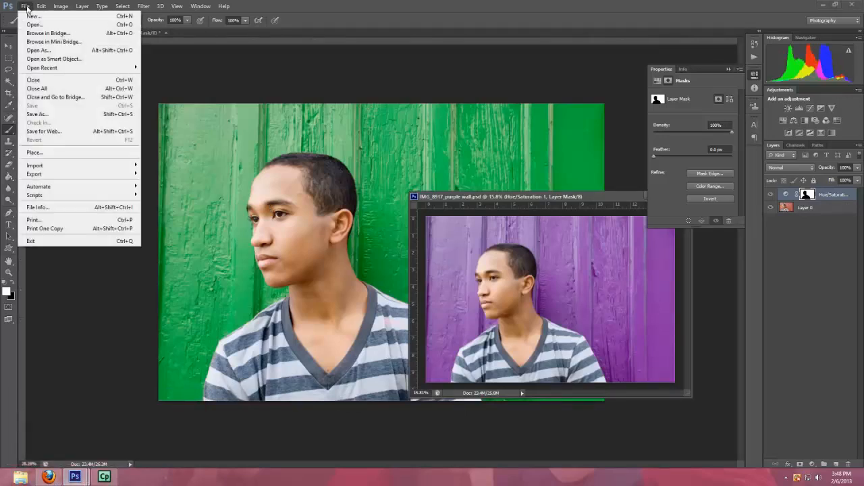
Open IMG_8917 via File > Open to bring the green-wall portrait forward
{"action": "left_click", "coordinate": [34, 25]}
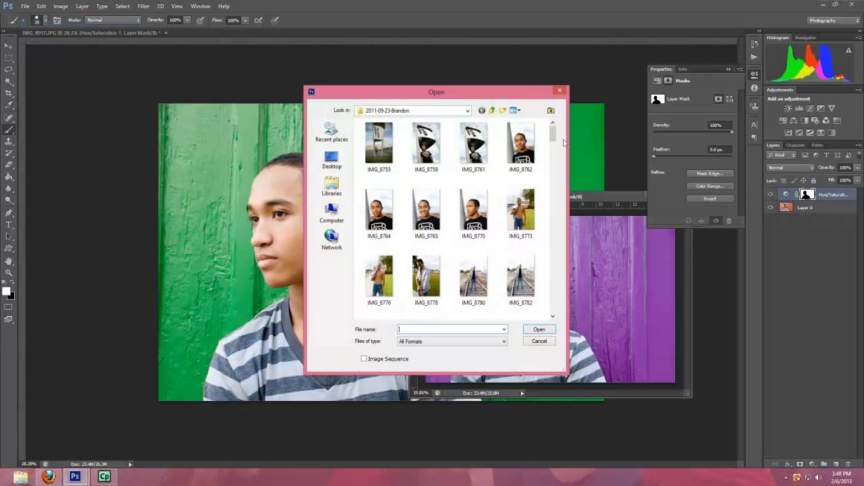
{"action": "scroll", "scroll_direction": "down", "scroll_amount": 3}
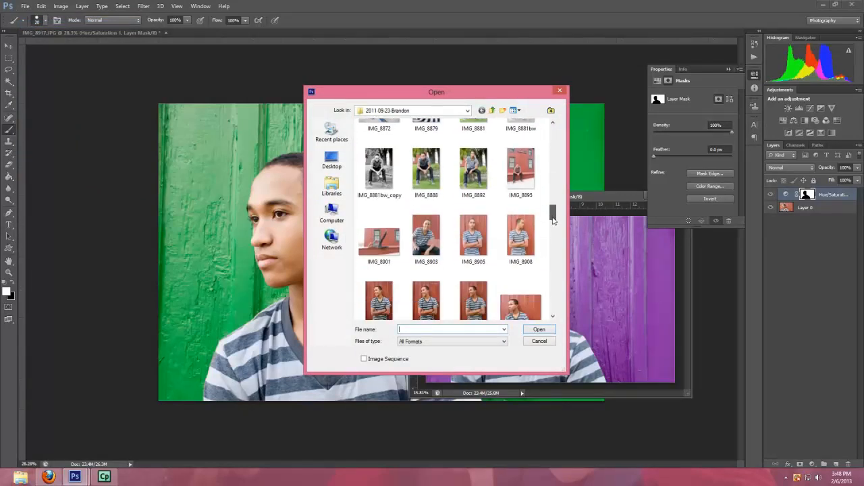
{"action": "left_click", "coordinate": [520, 240]}
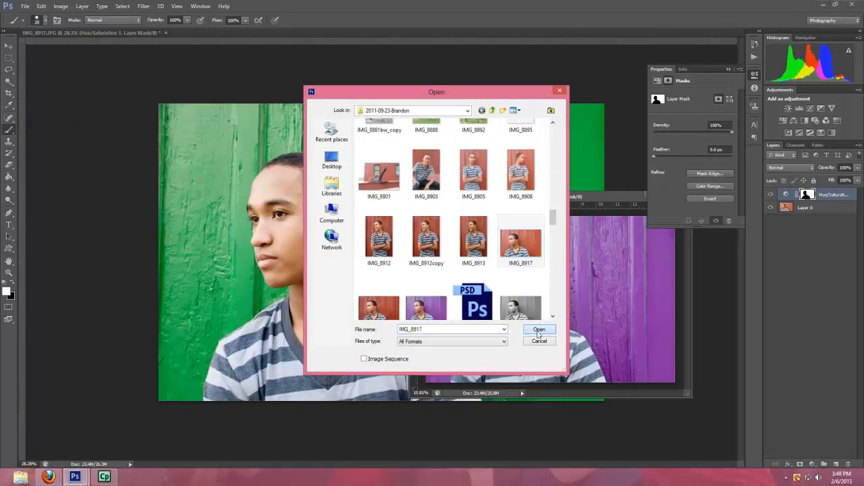
{"action": "left_click", "coordinate": [539, 329]}
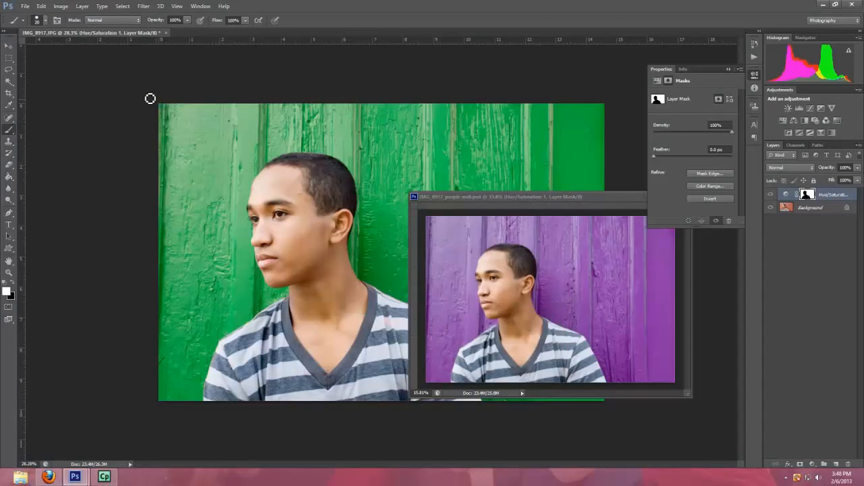
{"action": "mouse_move", "coordinate": [370, 290]}
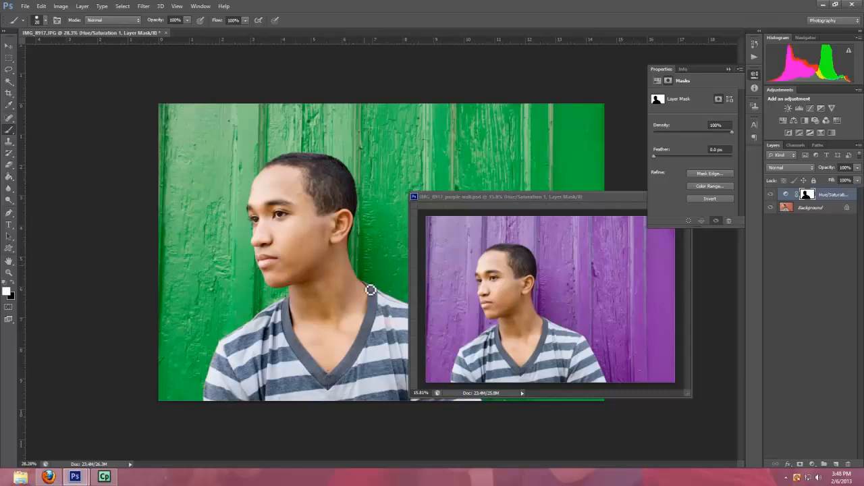
{"action": "mouse_move", "coordinate": [322, 318]}
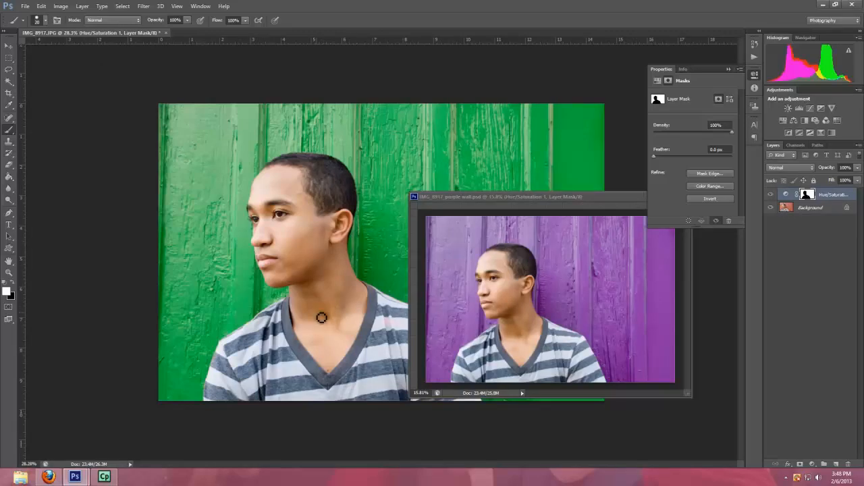
{"action": "mouse_move", "coordinate": [741, 72]}
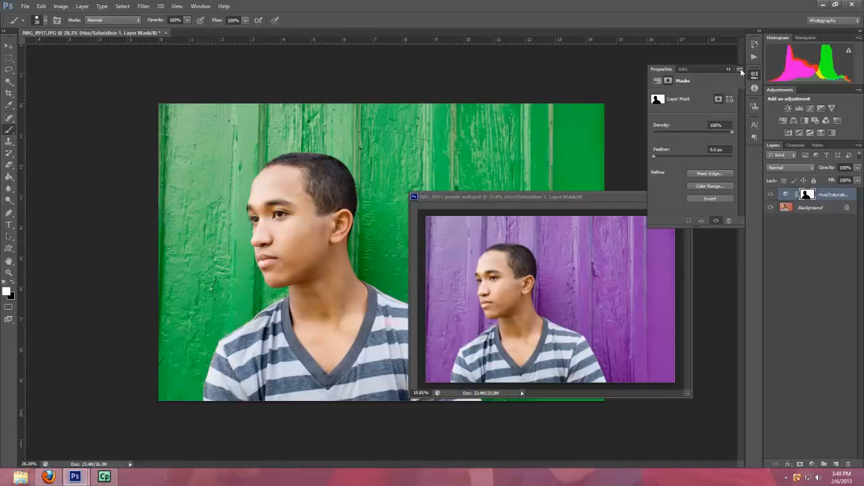
{"action": "mouse_move", "coordinate": [542, 102]}
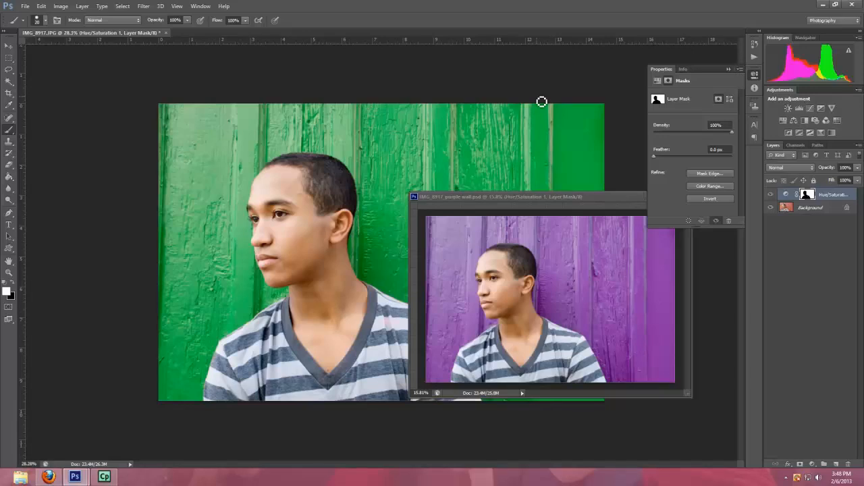
{"action": "mouse_move", "coordinate": [726, 434]}
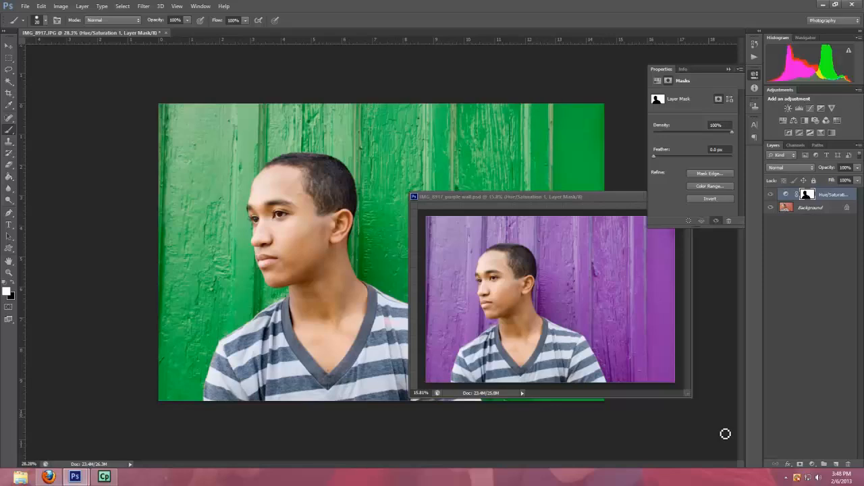
{"action": "mouse_move", "coordinate": [802, 449]}
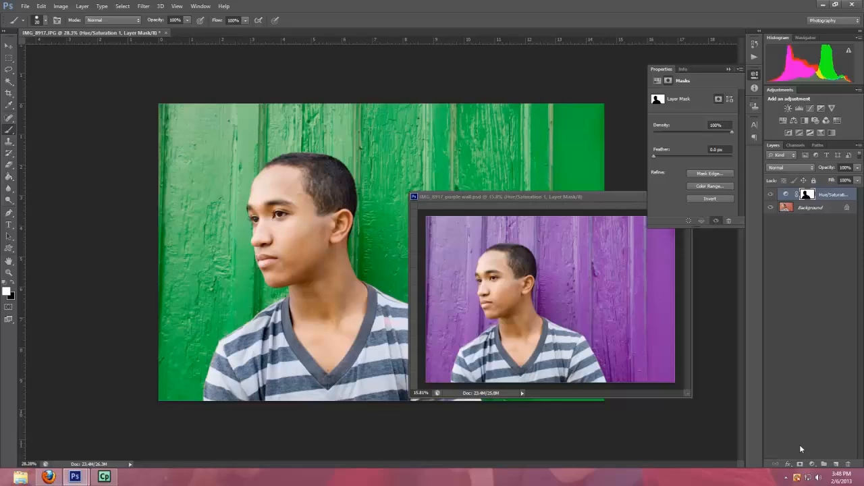